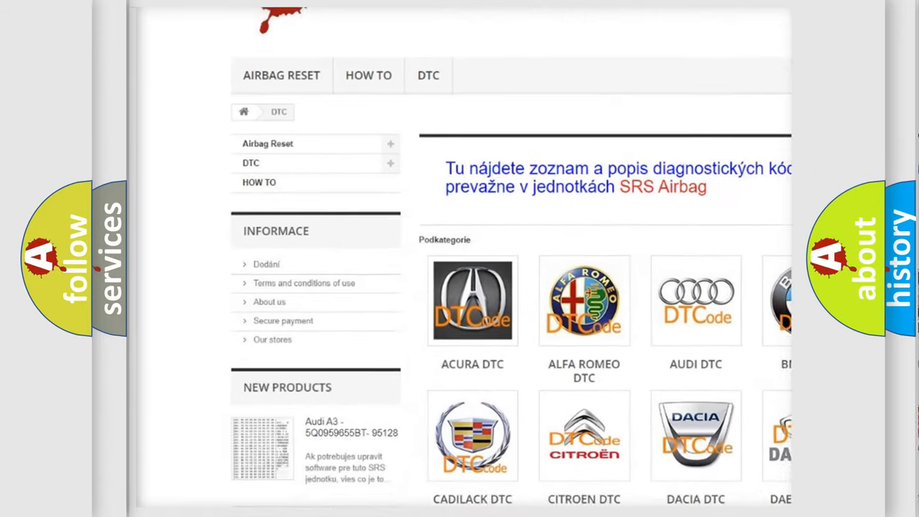
scroll(down, 3)
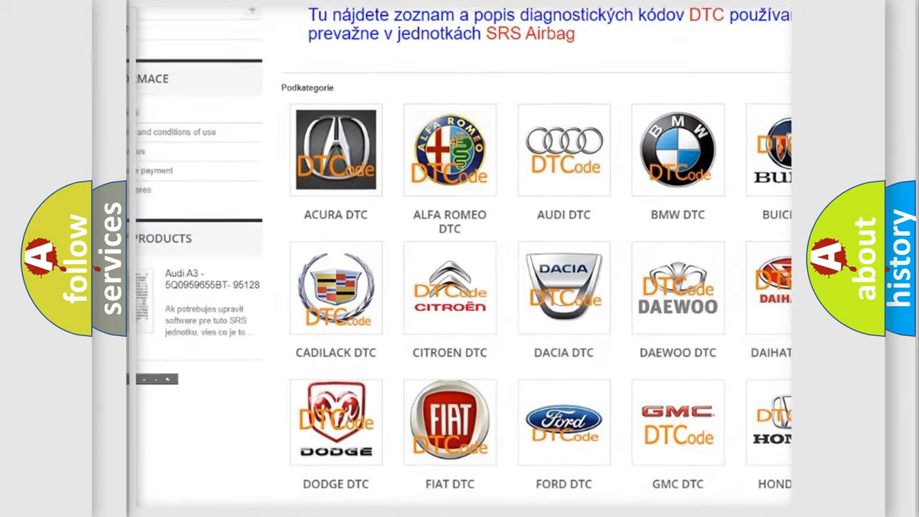
scroll(down, 3)
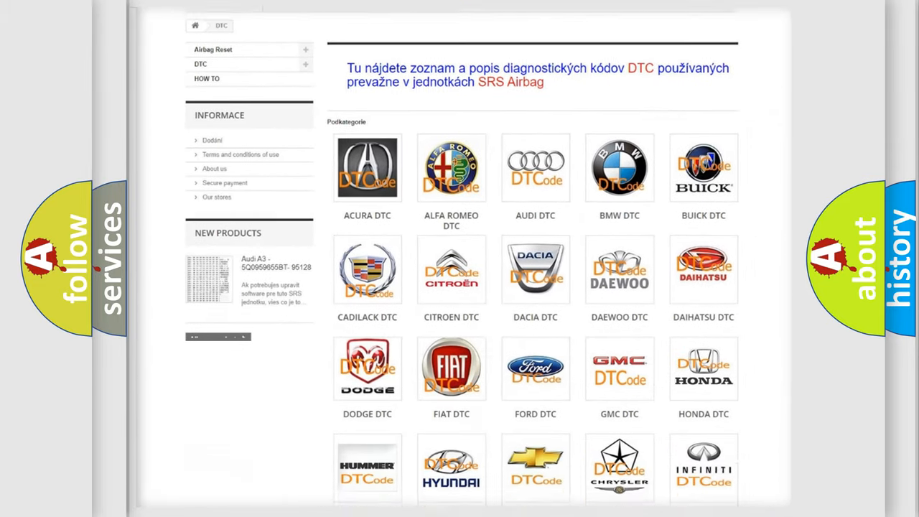
scroll(down, 3)
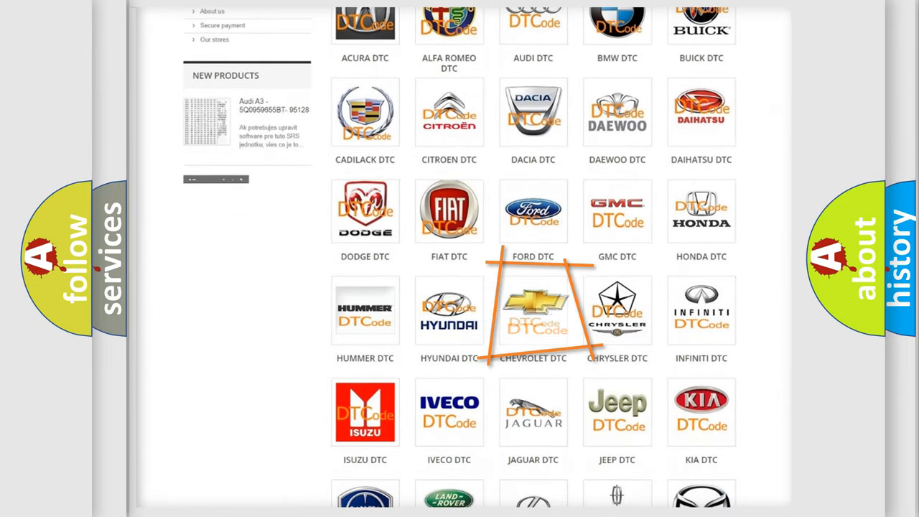